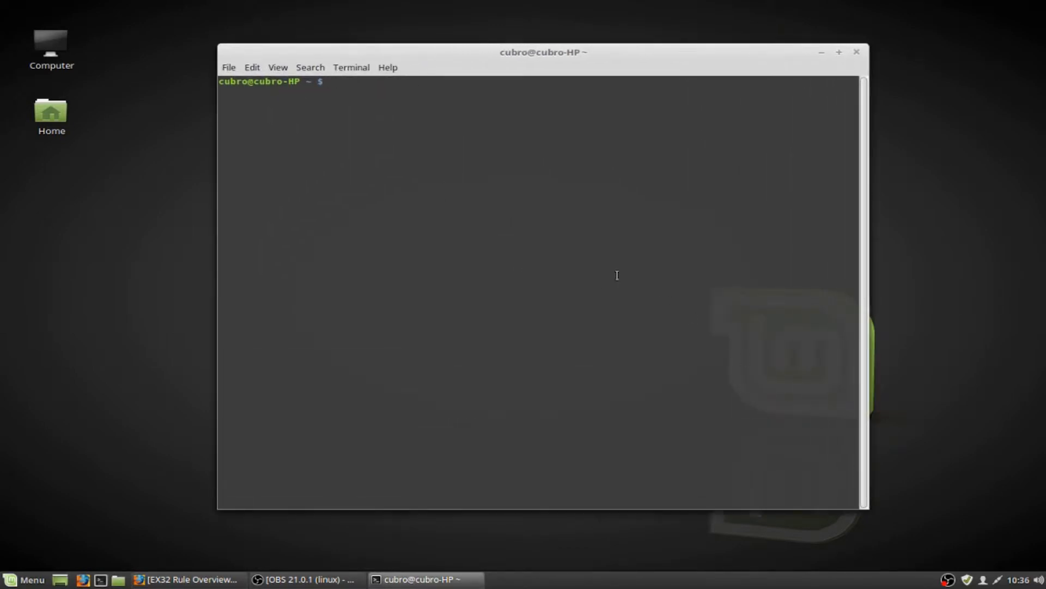
List USB devices with lsusb, revealing the Prolific PL2303 adapter, and begin a sudo command
{"action": "type", "text": "lsus"}
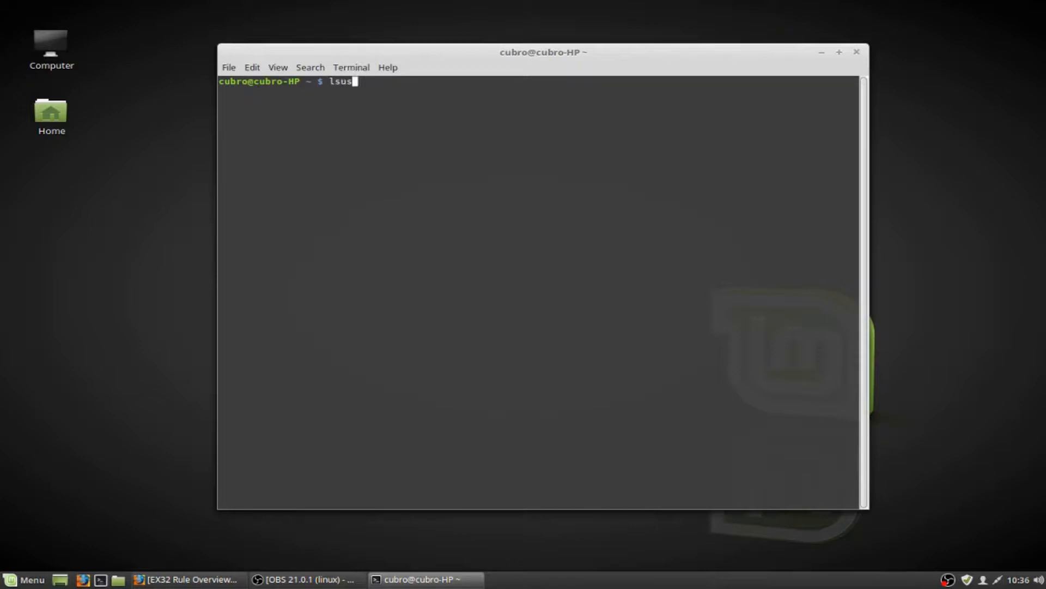
{"action": "key", "text": "Return"}
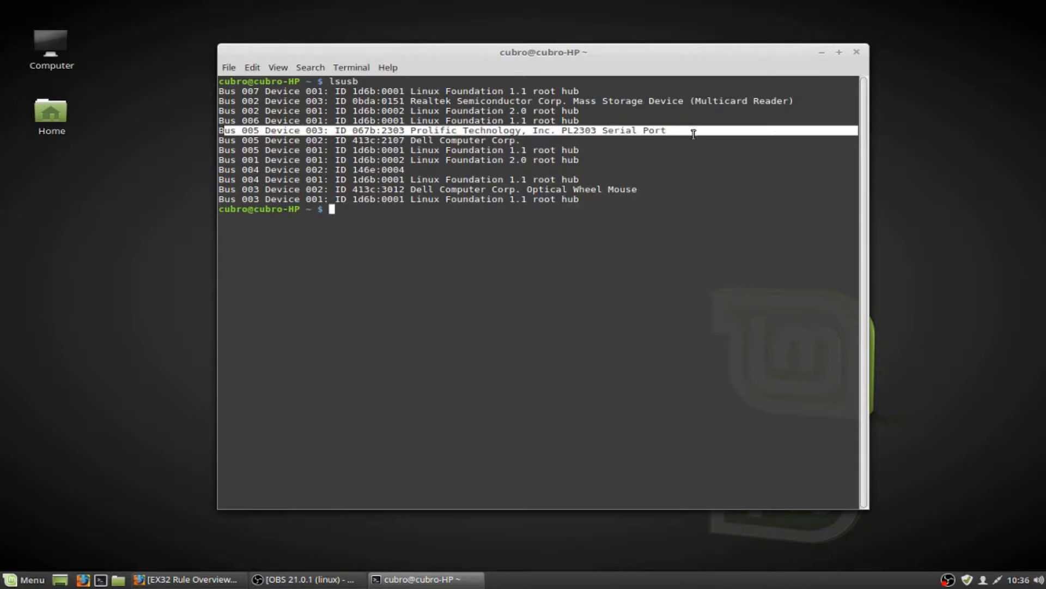
{"action": "mouse_move", "coordinate": [476, 127]}
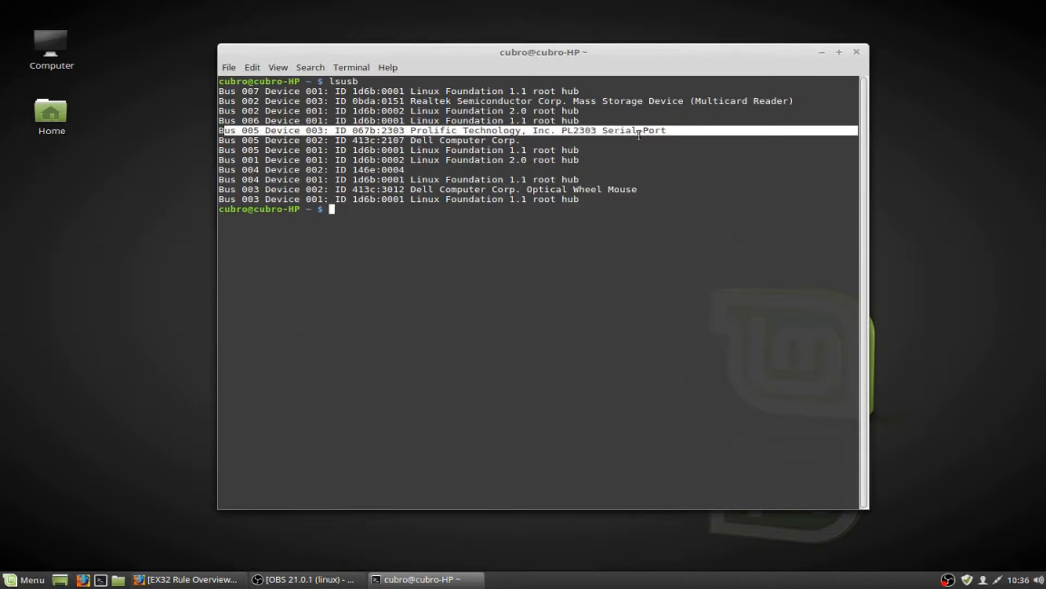
{"action": "mouse_move", "coordinate": [403, 218]}
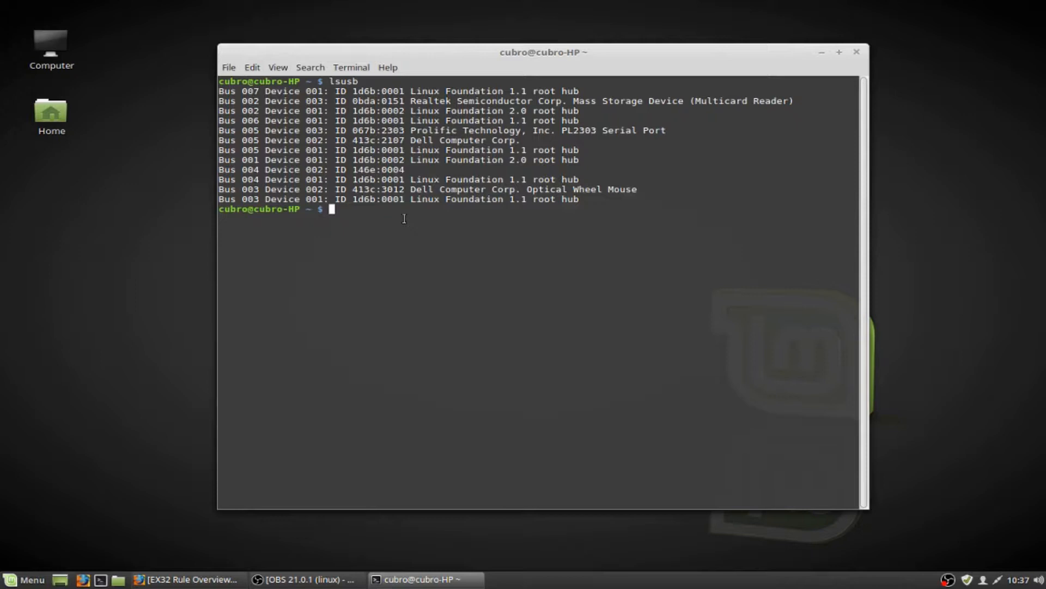
{"action": "type", "text": "sud"}
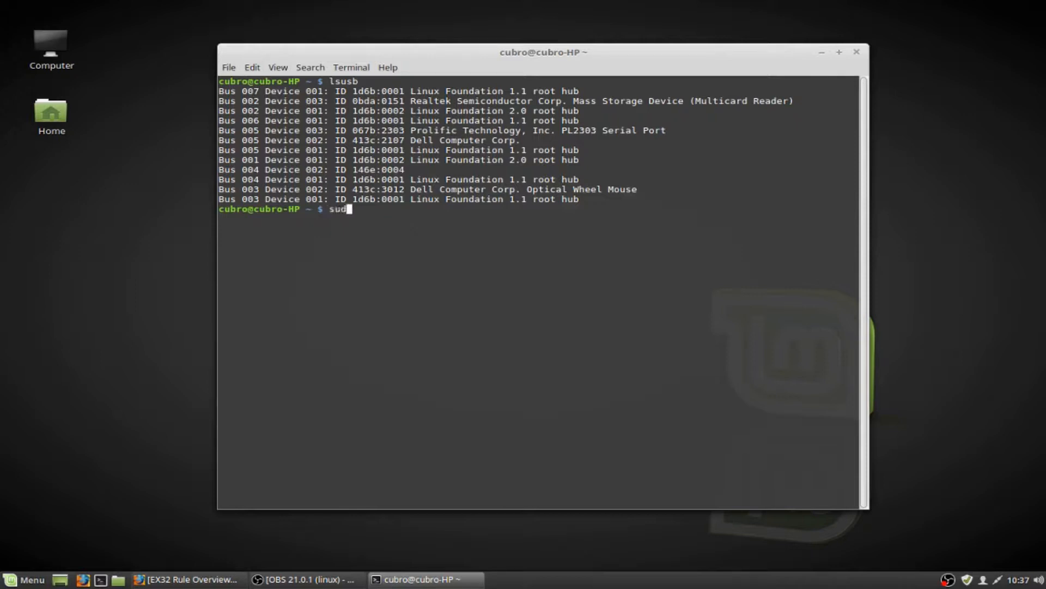
Compose sudo modprobe usbserial with the vendor=0x prefix ready for the adapter's ID
{"action": "type", "text": "o"}
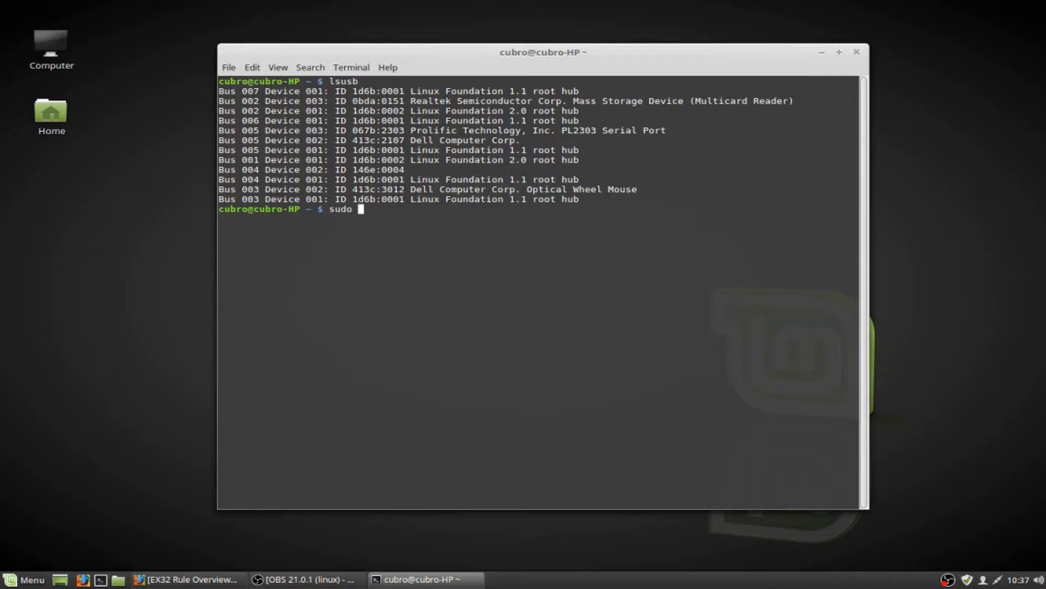
{"action": "type", "text": "mo"}
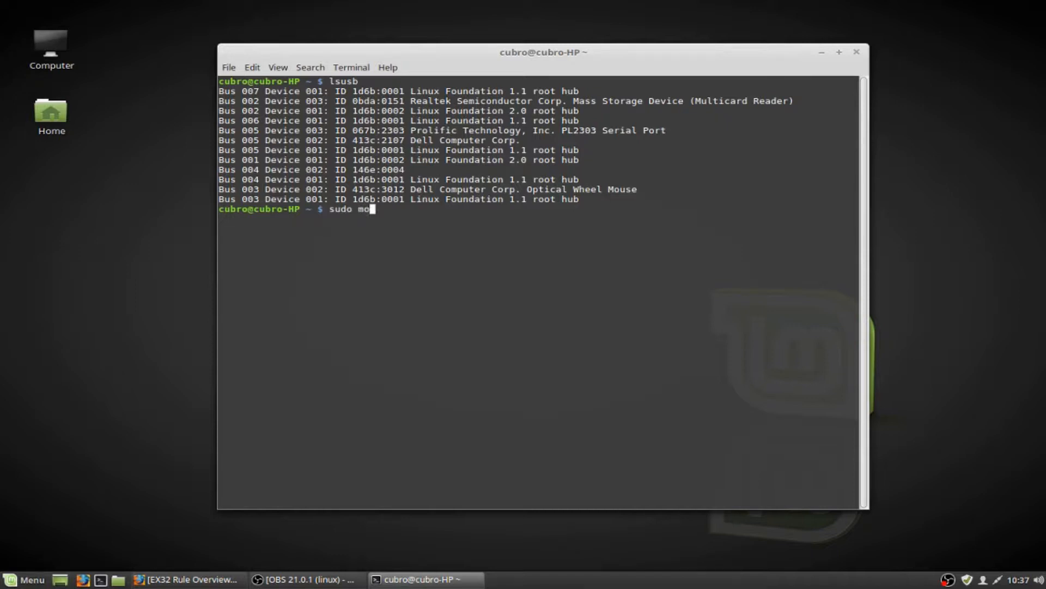
{"action": "type", "text": "dprobe"}
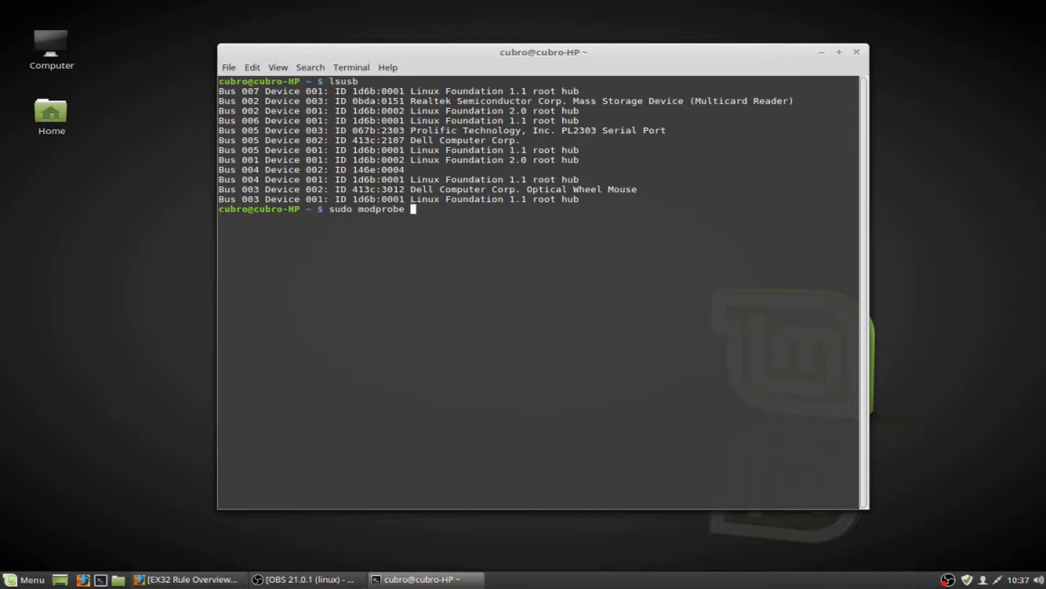
{"action": "type", "text": "usbserial"}
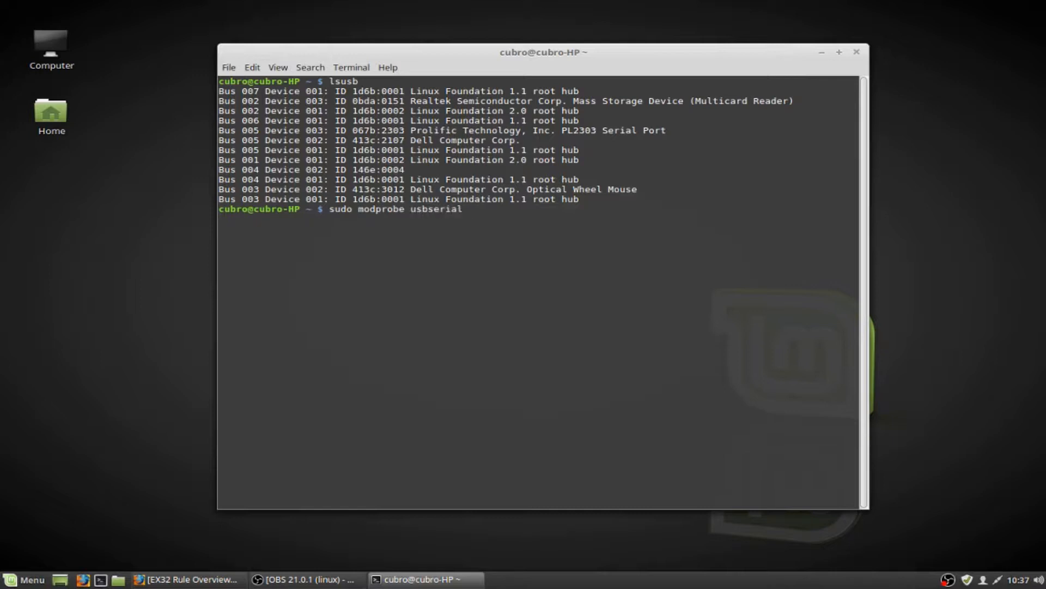
{"action": "type", "text": "vendor"}
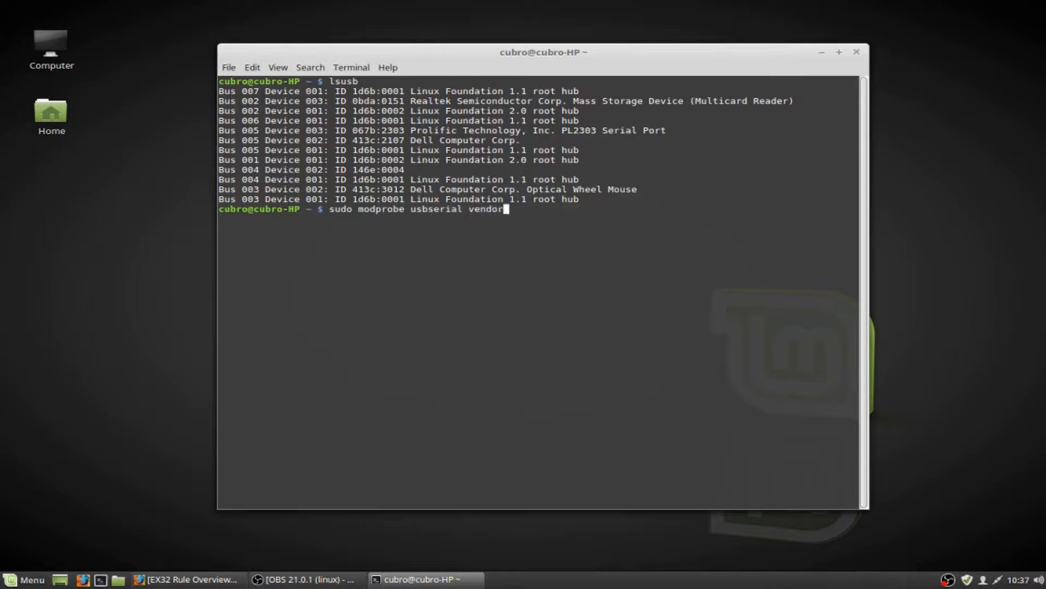
{"action": "type", "text": "=0"}
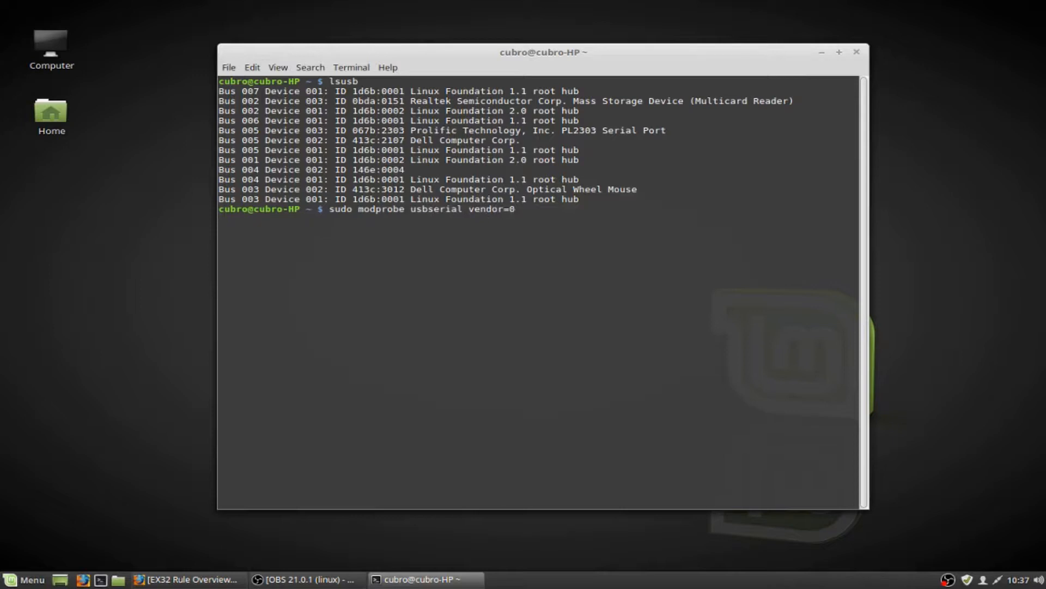
{"action": "type", "text": "x"}
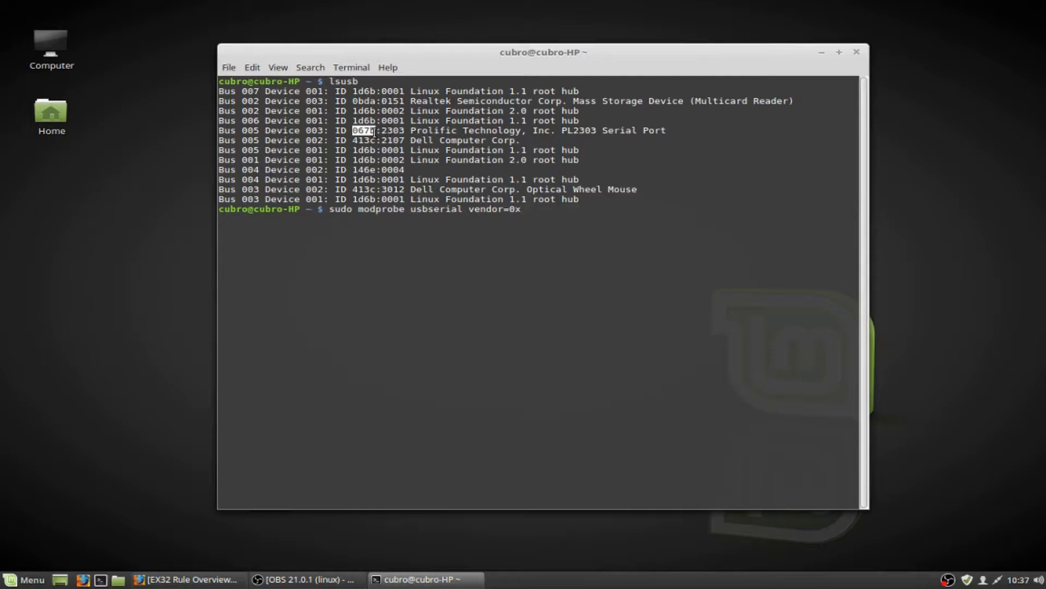
Complete vendor=0x067b product=0x2303 from the lsusb output, run it and authenticate with the sudo password
{"action": "right_click", "coordinate": [371, 133]}
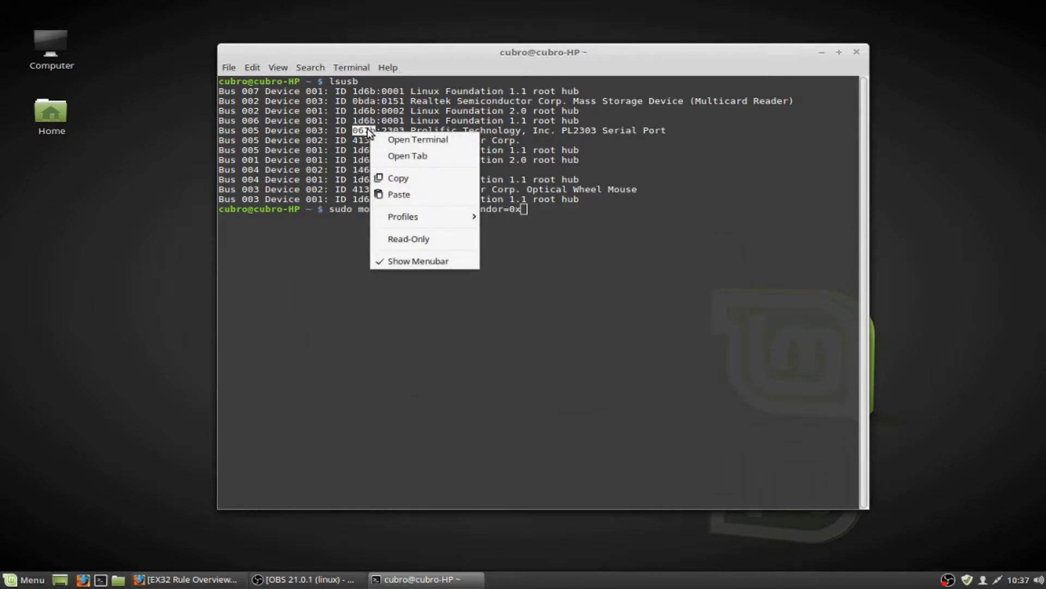
{"action": "left_click", "coordinate": [538, 219]}
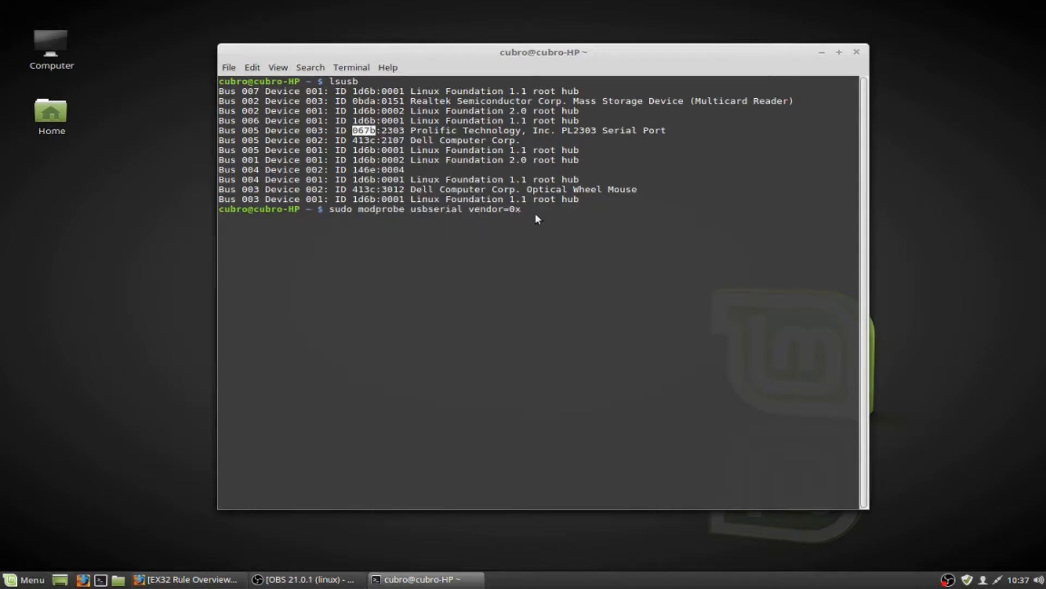
{"action": "type", "text": "067b"}
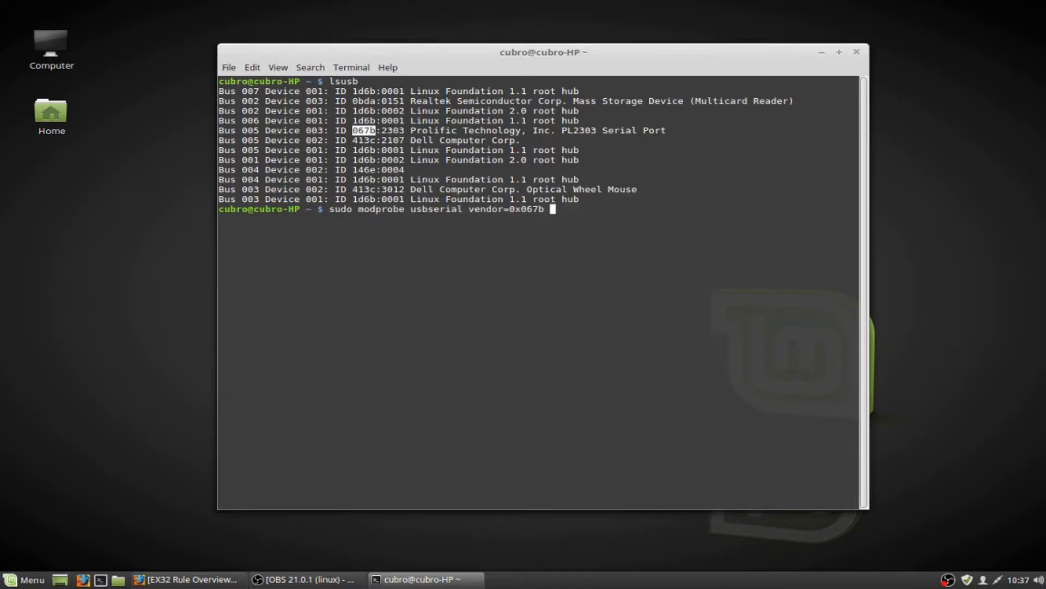
{"action": "type", "text": "product"}
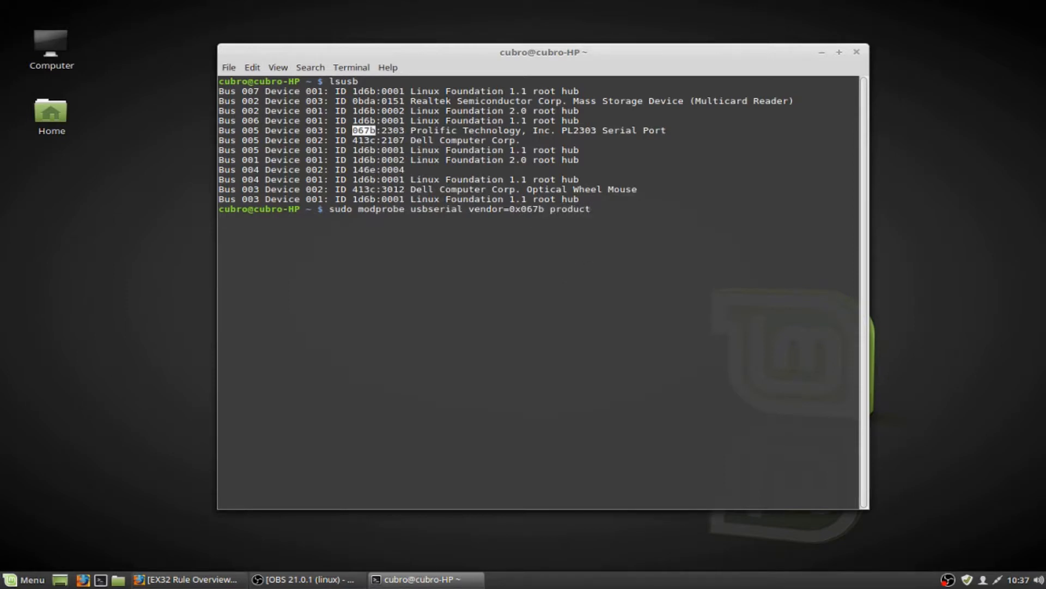
{"action": "type", "text": "=0x"}
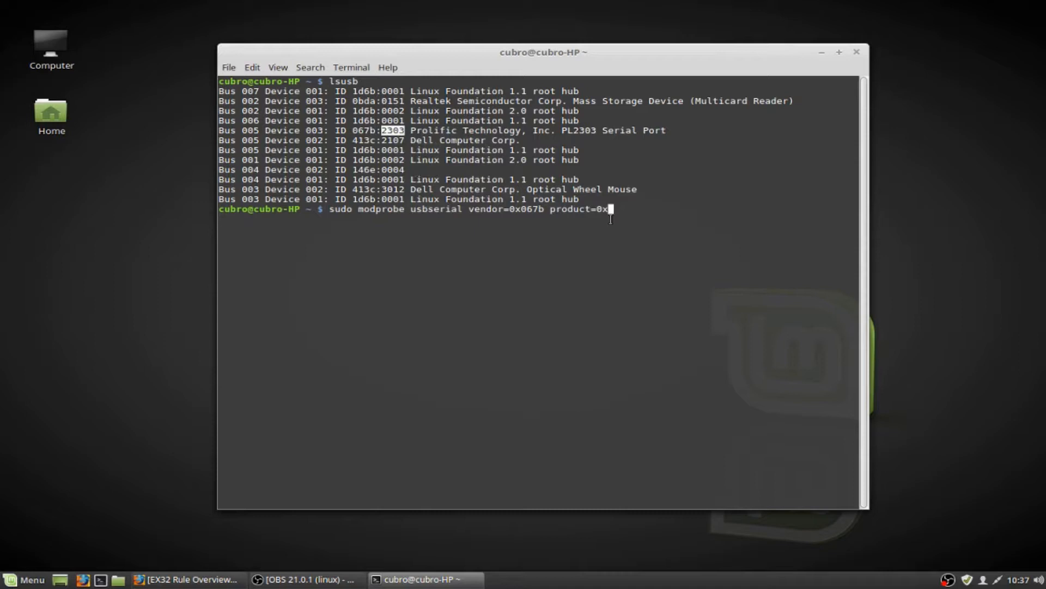
{"action": "type", "text": "2303"}
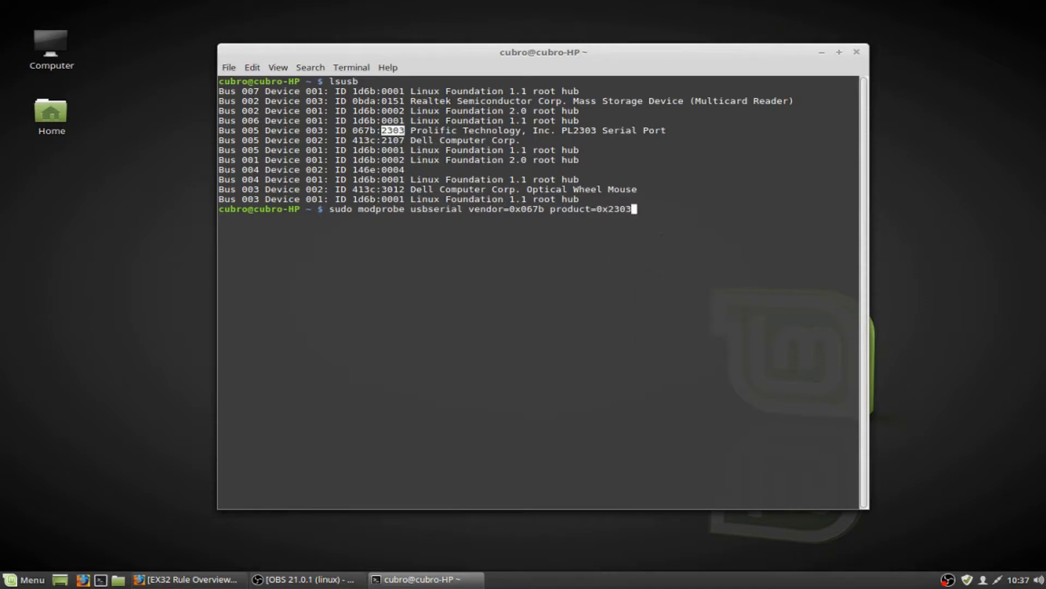
{"action": "key", "text": "Return"}
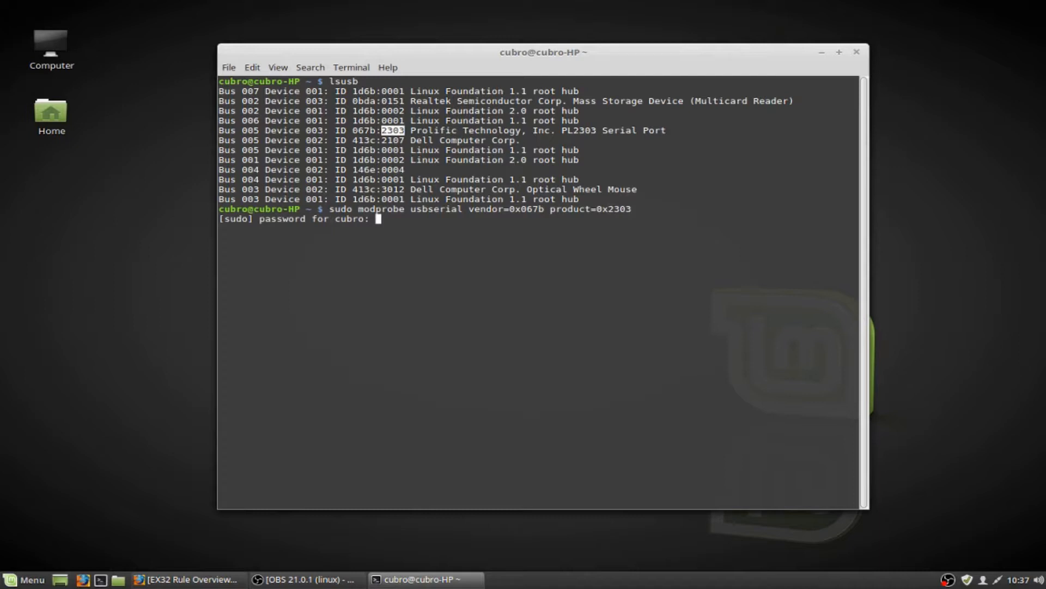
{"action": "key", "text": "Return"}
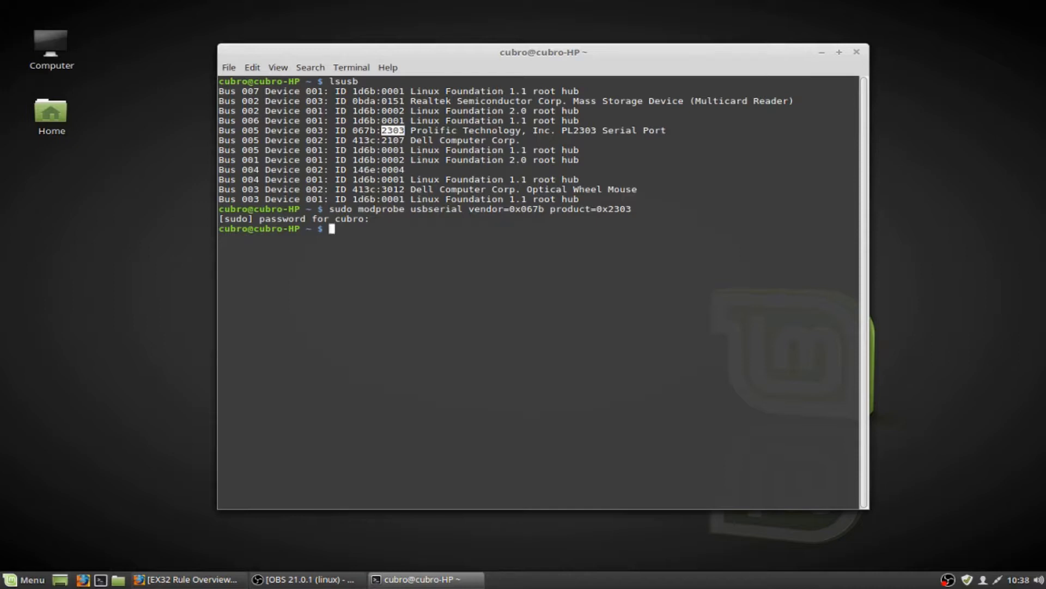
Run dmesg | grep pl2303, confirming the converter is attached to ttyUSB0
{"action": "type", "text": "dme"}
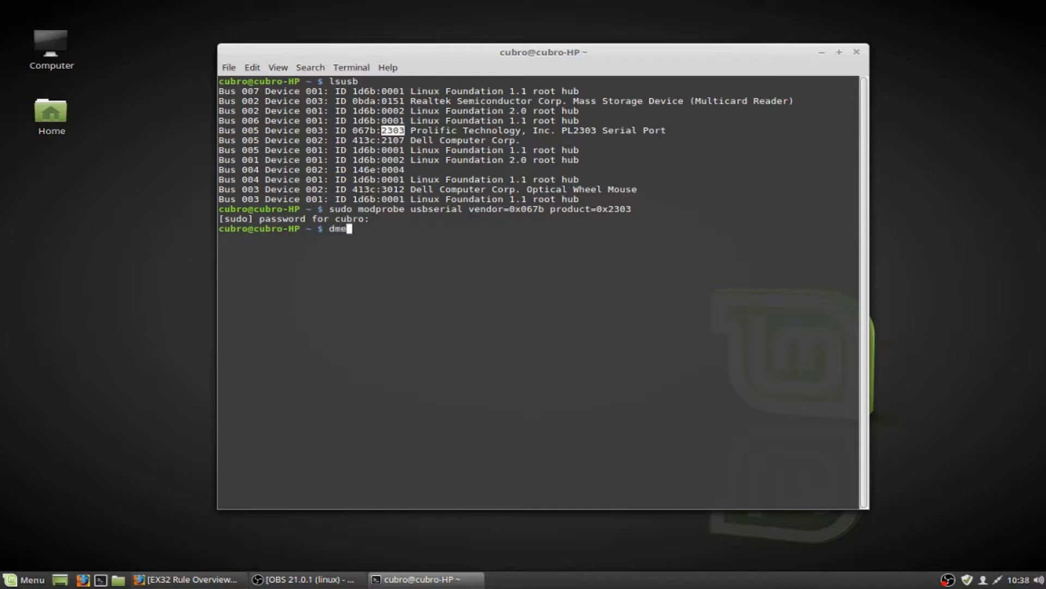
{"action": "type", "text": "sg | gre"}
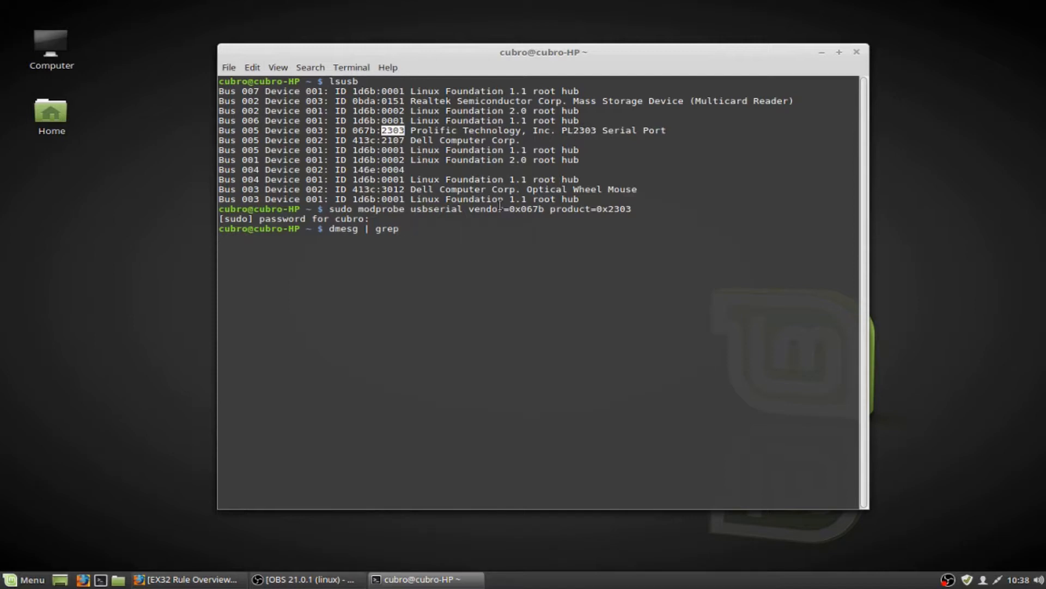
{"action": "type", "text": "pl2303"}
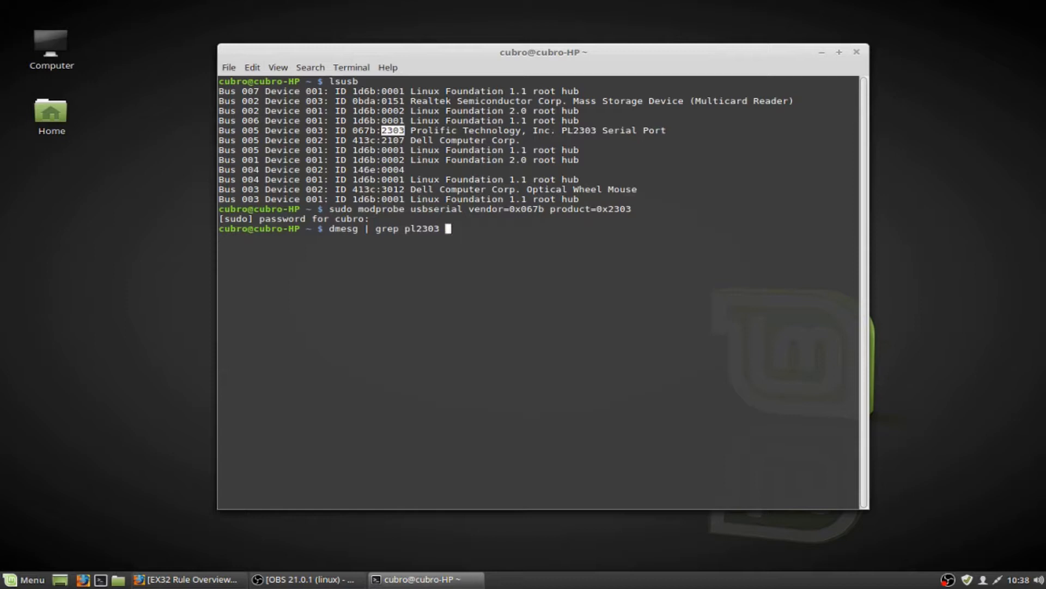
{"action": "key", "text": "Return"}
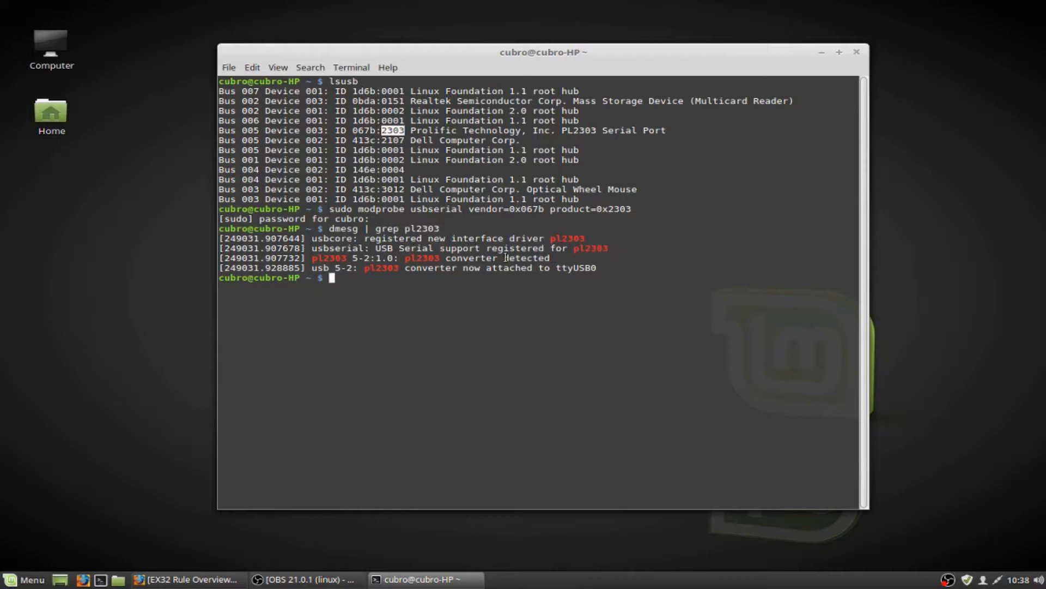
{"action": "mouse_move", "coordinate": [478, 267]}
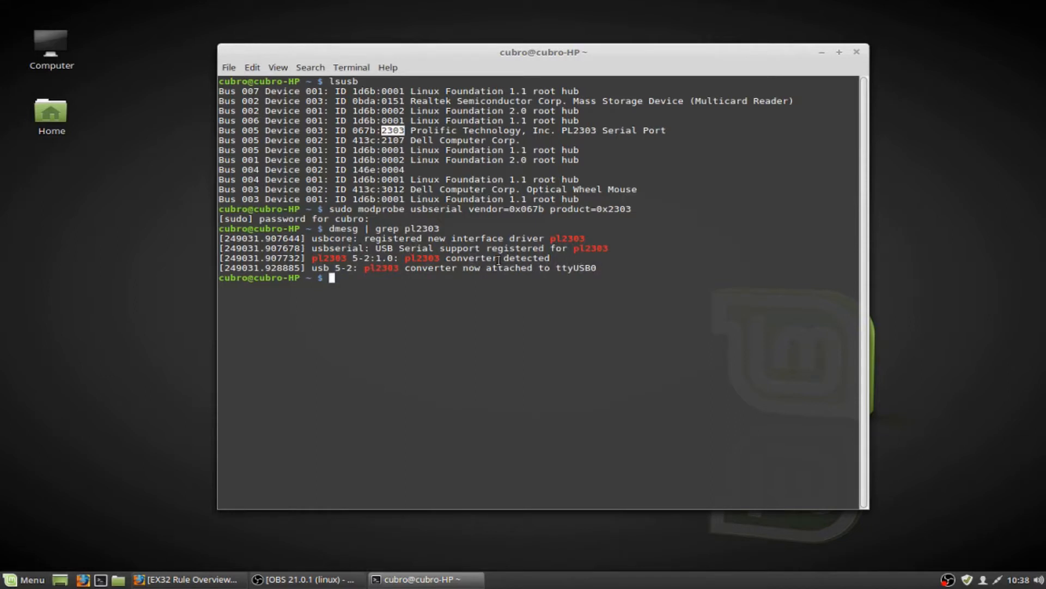
{"action": "mouse_move", "coordinate": [500, 259]}
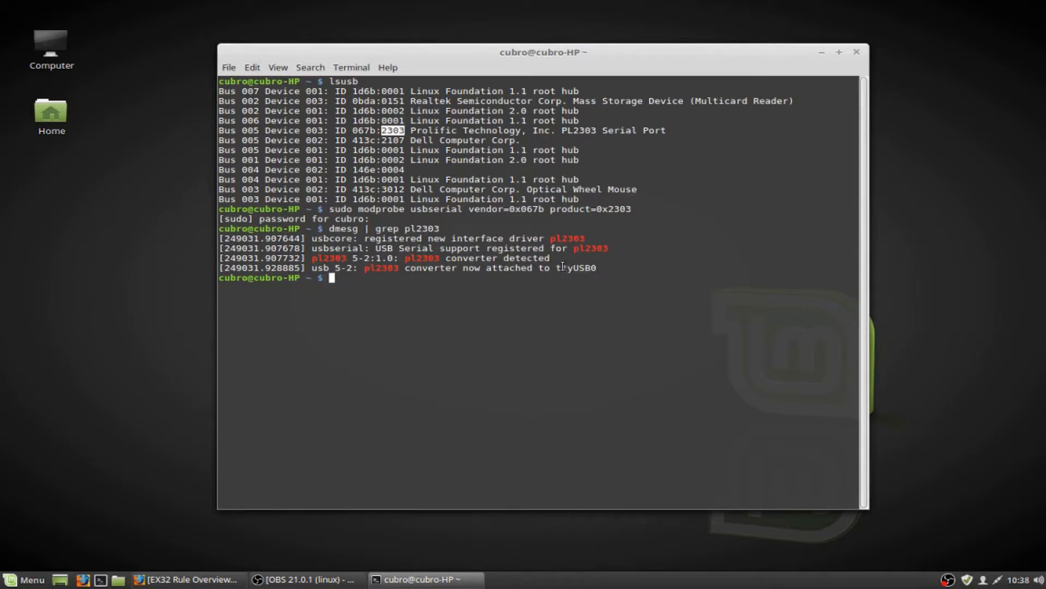
{"action": "double_click", "coordinate": [576, 268]}
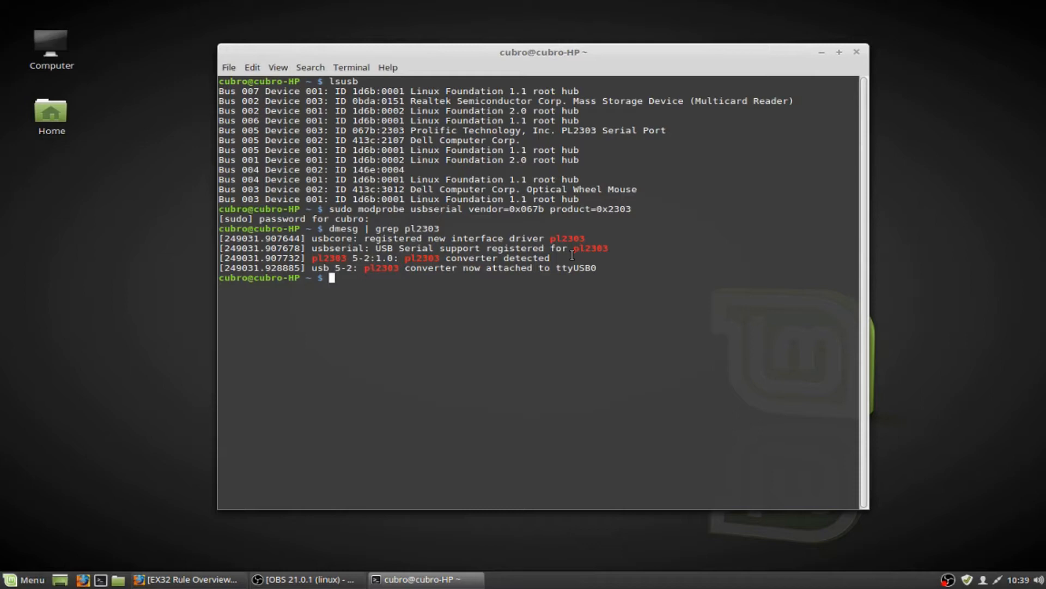
Run dmesg to show the full kernel log ending with the ttyUSB0 attachment
{"action": "type", "text": "dm"}
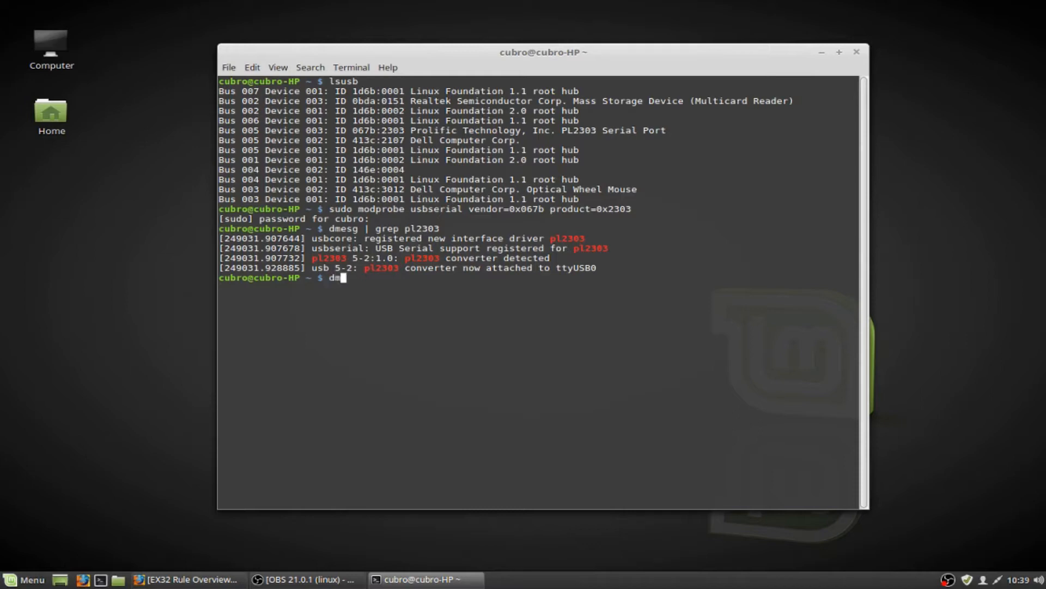
{"action": "key", "text": "Return"}
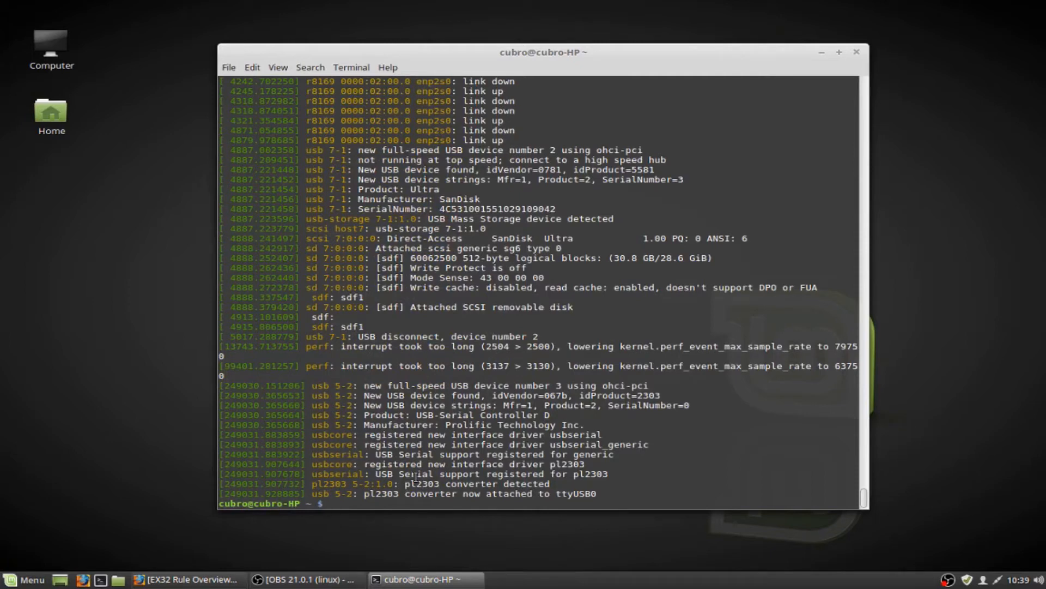
Run screen /dev/ttyUSB0 115200; after it terminates, enter the same command again at the prompt
{"action": "type", "text": "scree"}
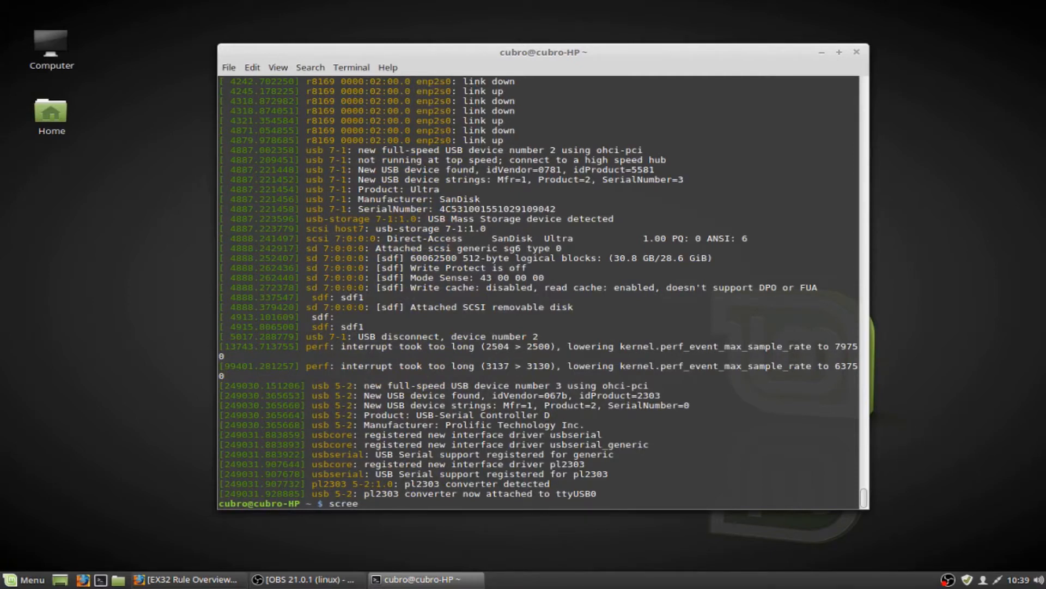
{"action": "type", "text": "n"}
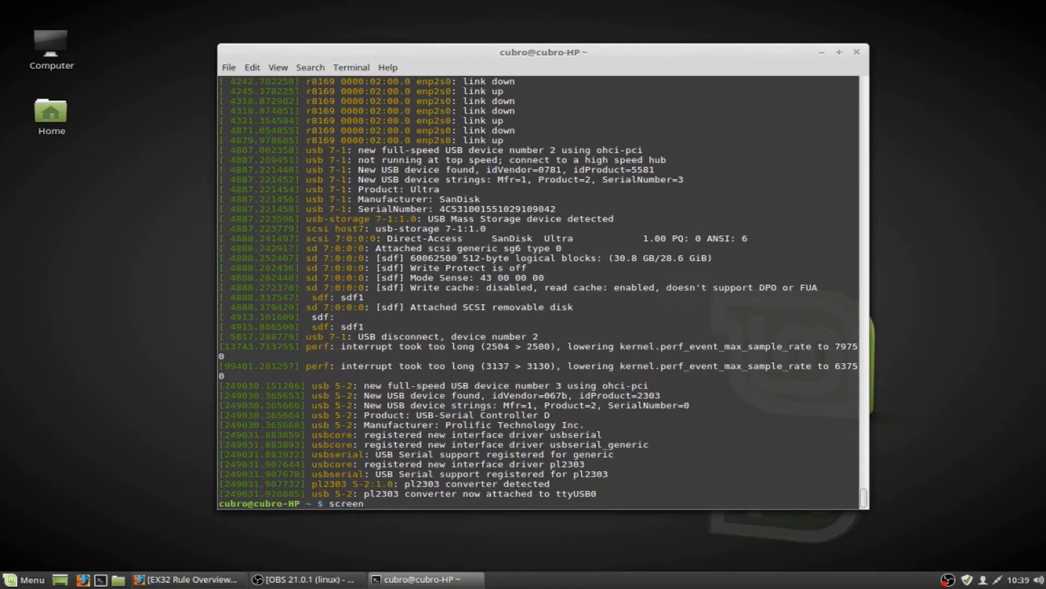
{"action": "type", "text": "/dev/"}
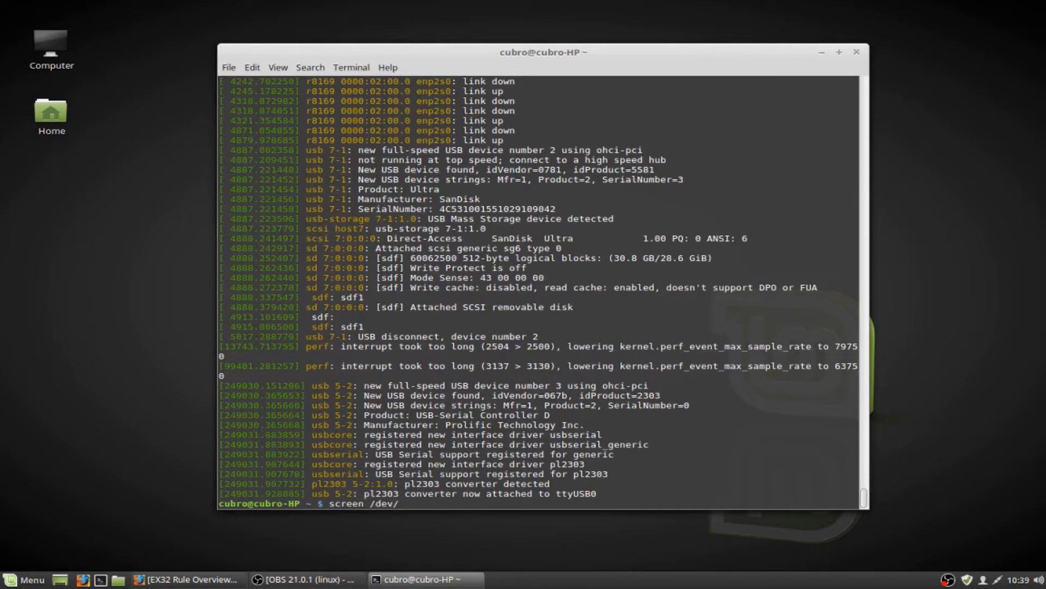
{"action": "type", "text": "ttyU"}
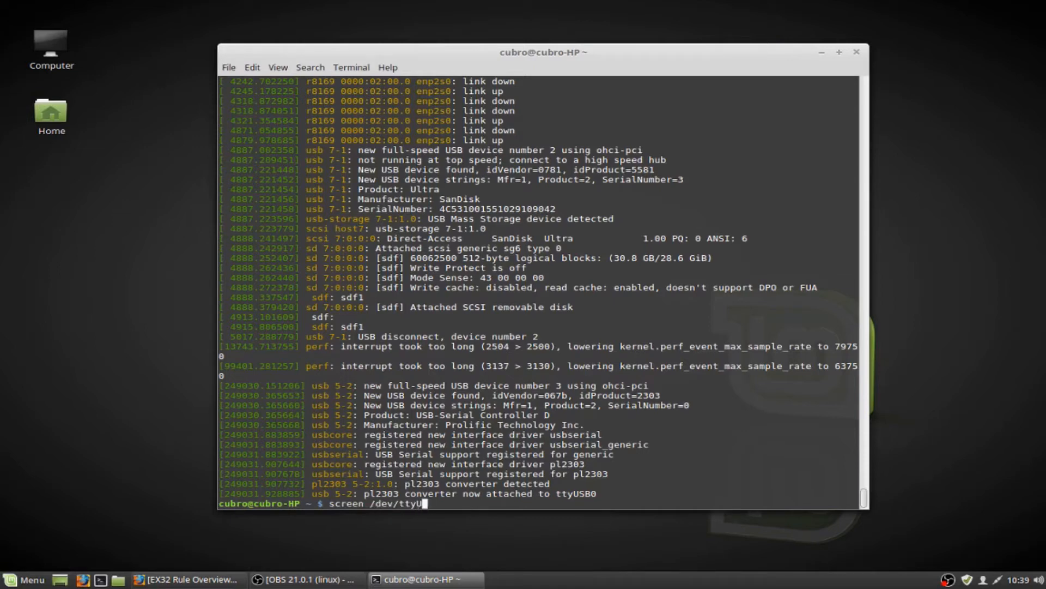
{"action": "type", "text": "SB0"}
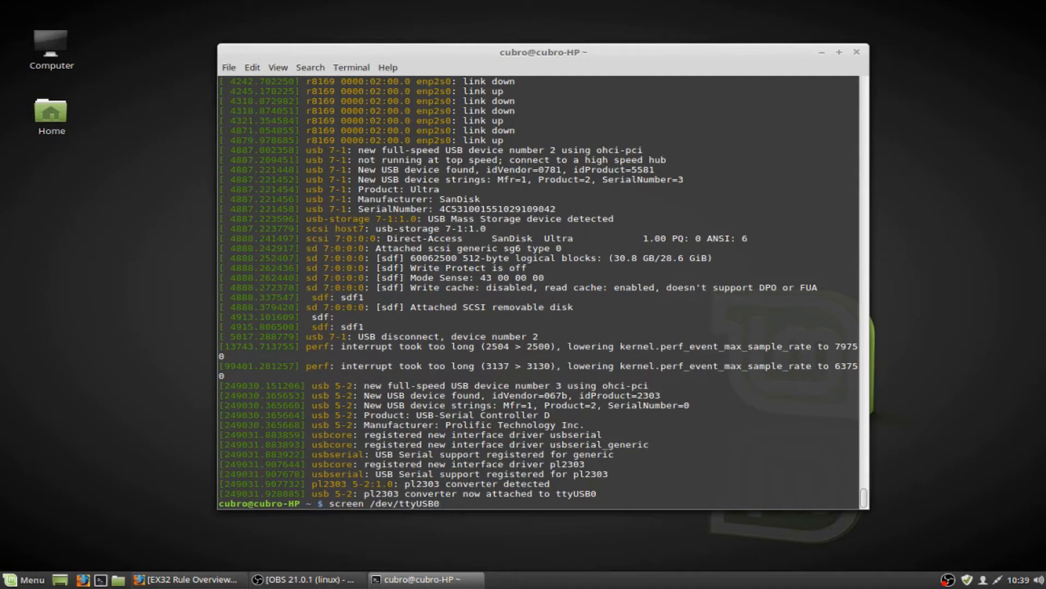
{"action": "type", "text": "115200"}
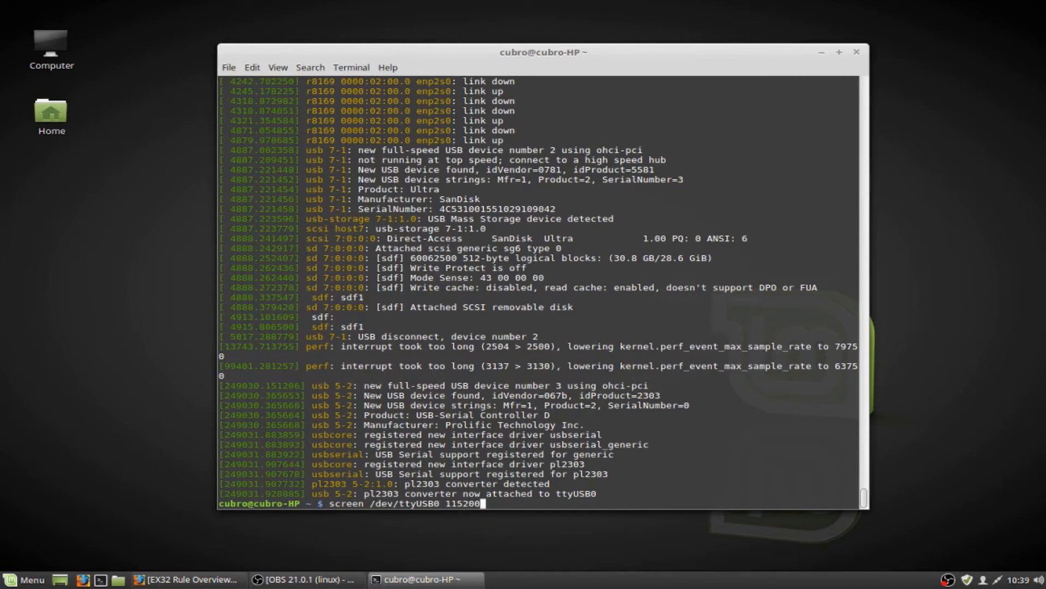
{"action": "key", "text": "Return"}
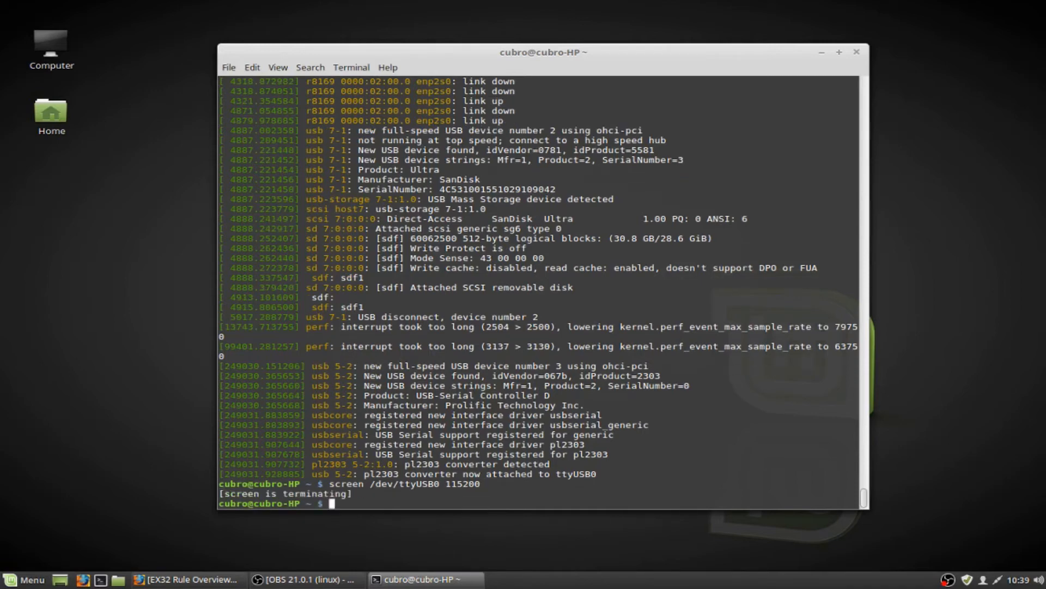
{"action": "type", "text": "screen /dev/ttyUSB0 115200"}
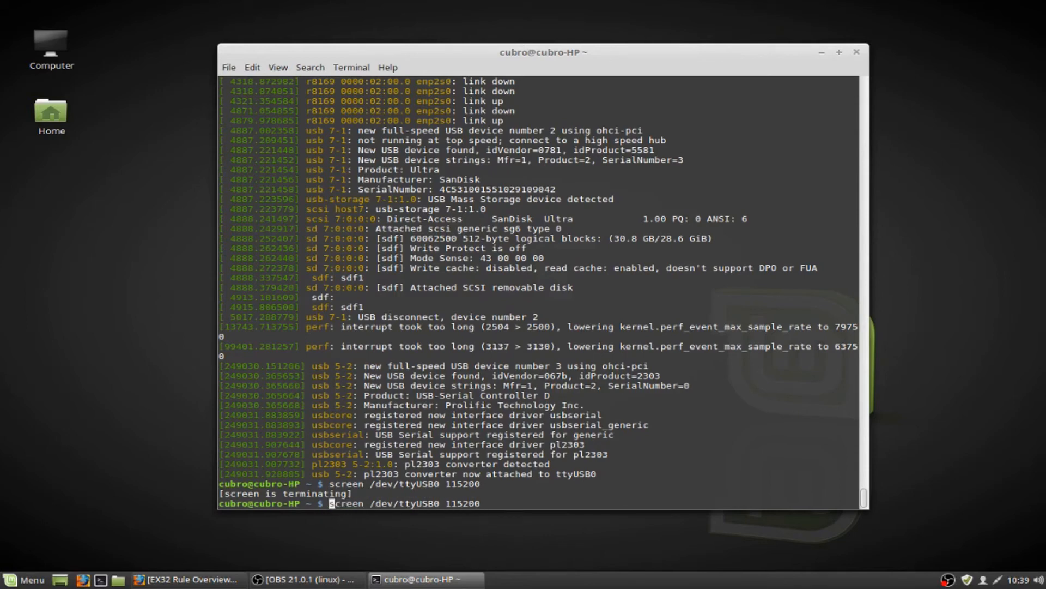
Start the screen session and log into the CubroEX32plus console as admin, reaching the root shell
{"action": "key", "text": "Return"}
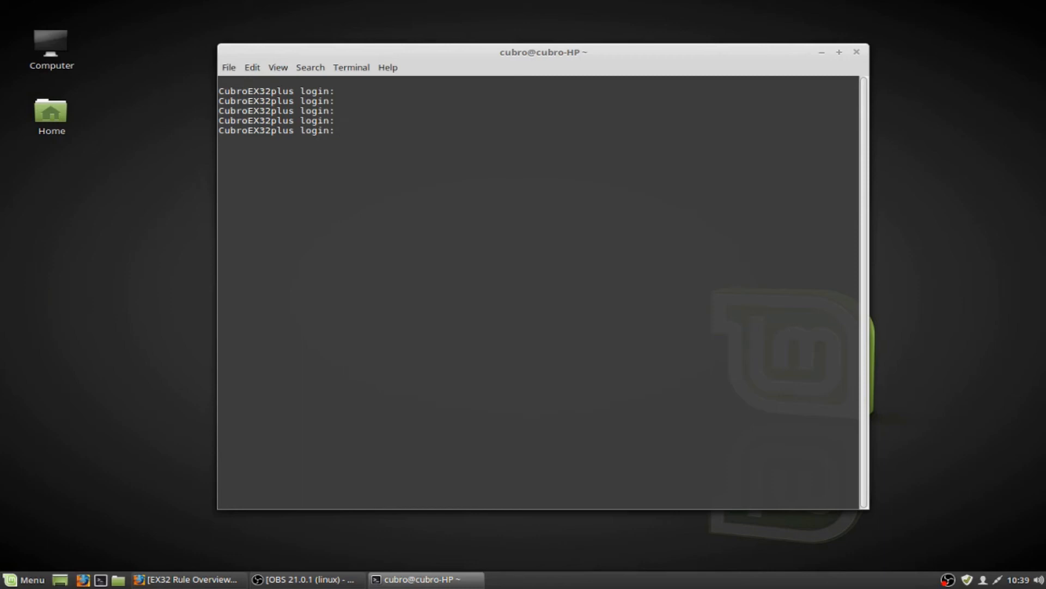
{"action": "type", "text": "admin"}
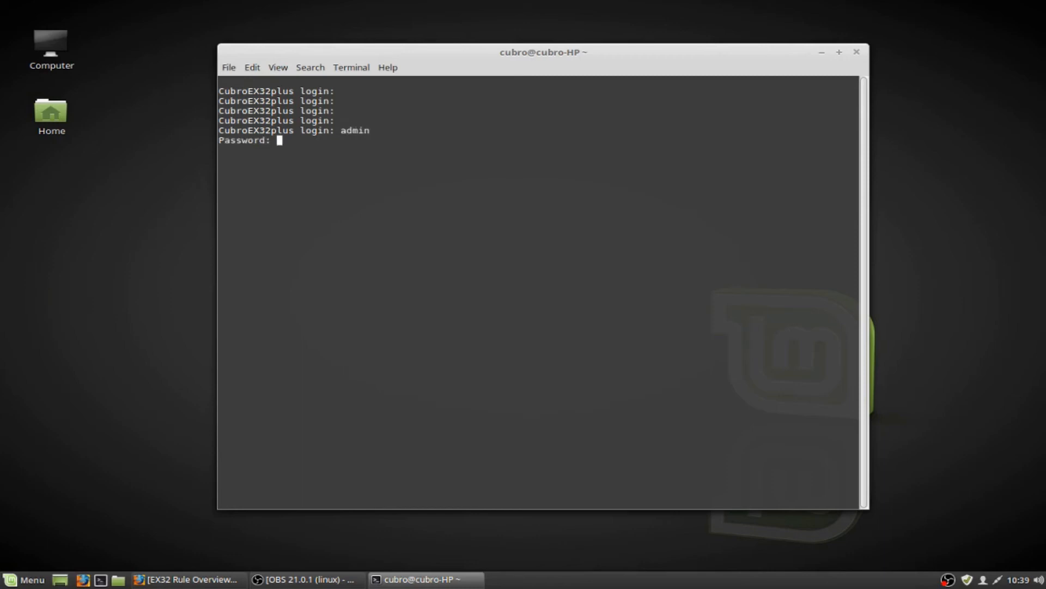
{"action": "key", "text": "Return"}
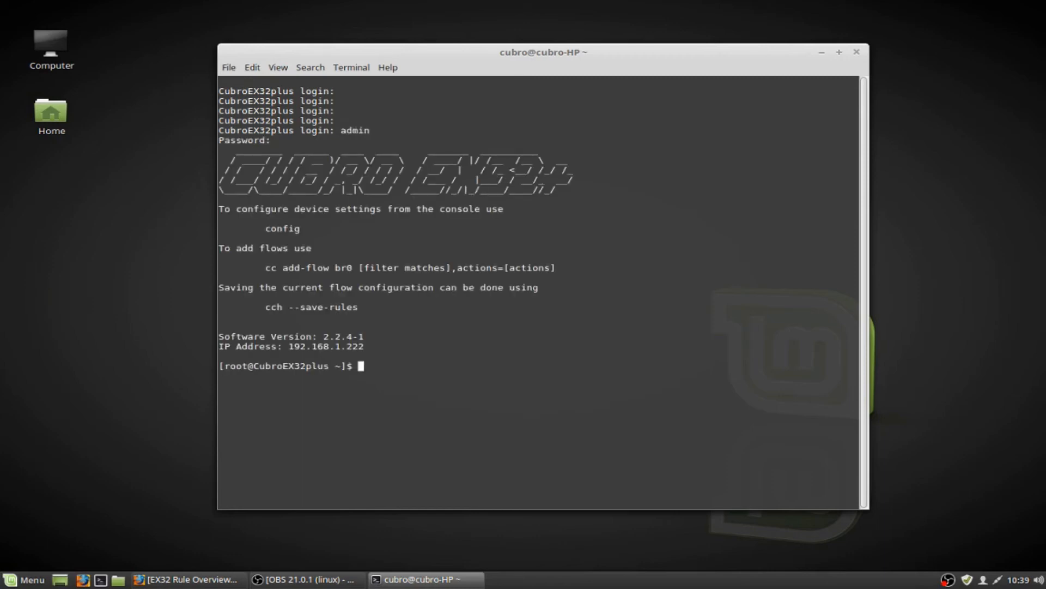